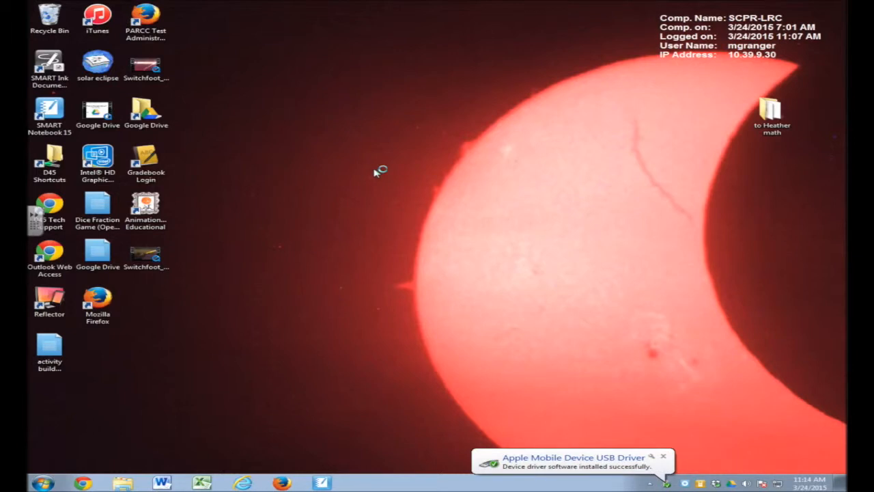
mouse_move(374, 172)
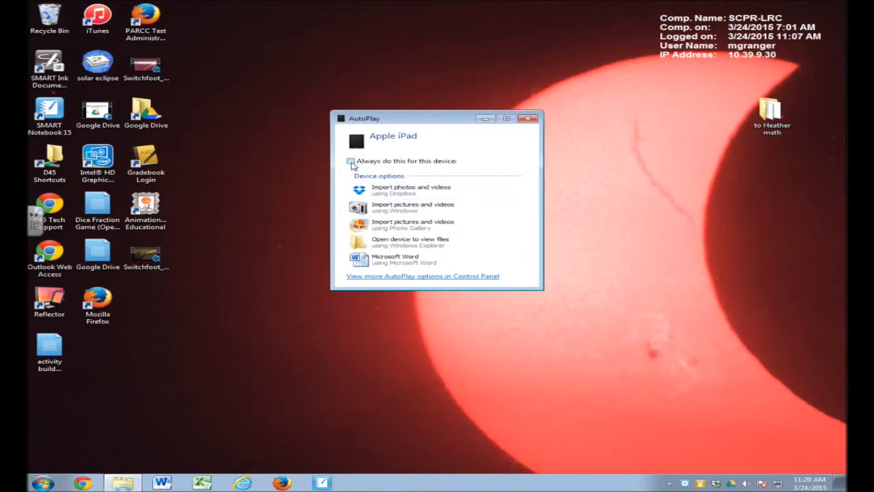
Step: Make AutoPlay always import the iPad's pictures and videos using Photo Gallery
left_click(350, 161)
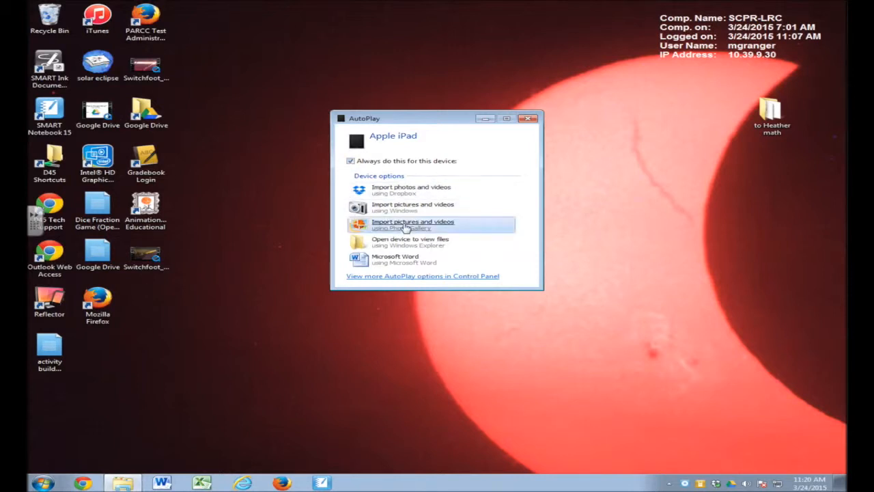
left_click(41, 483)
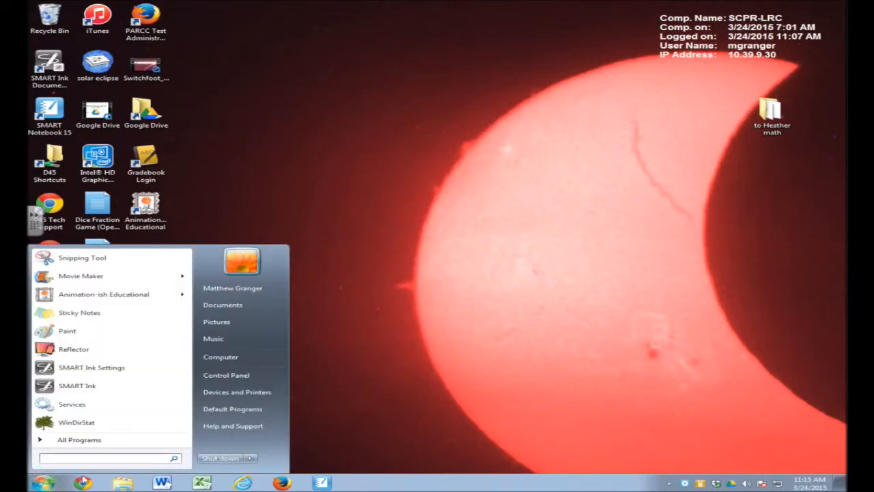
Step: Launch Photo Gallery from the Start menu's All Programs list
left_click(80, 440)
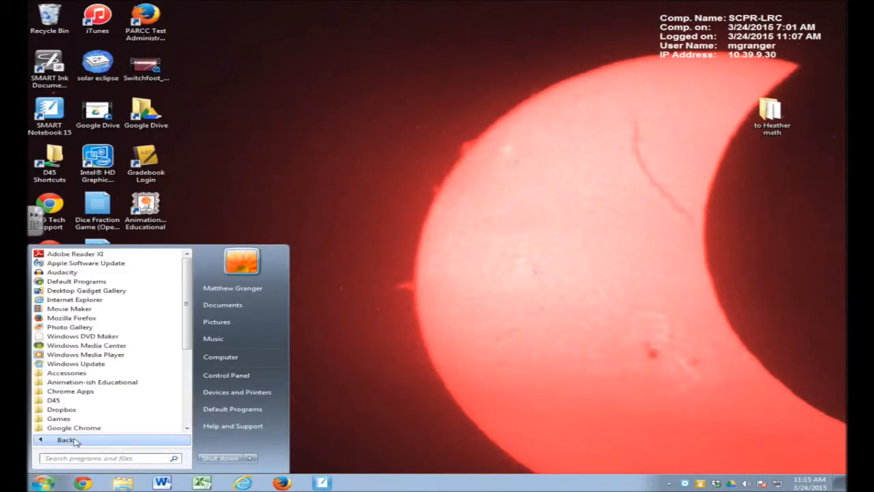
mouse_move(82, 336)
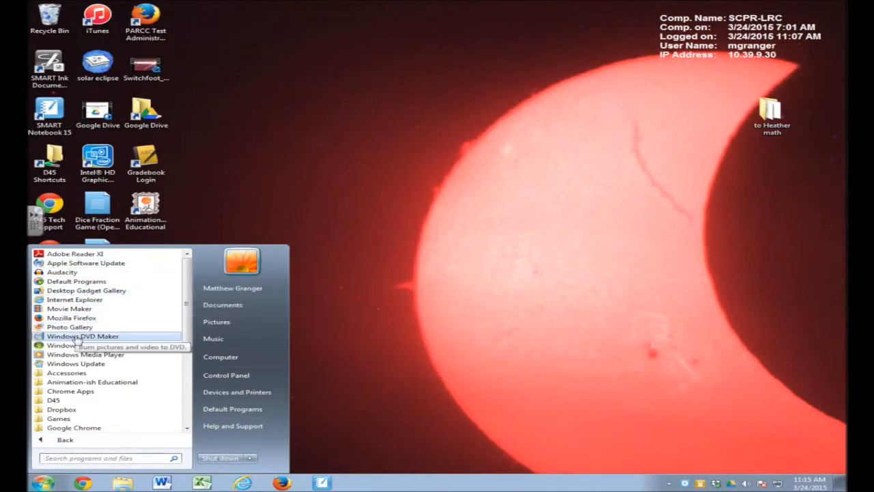
mouse_move(75, 363)
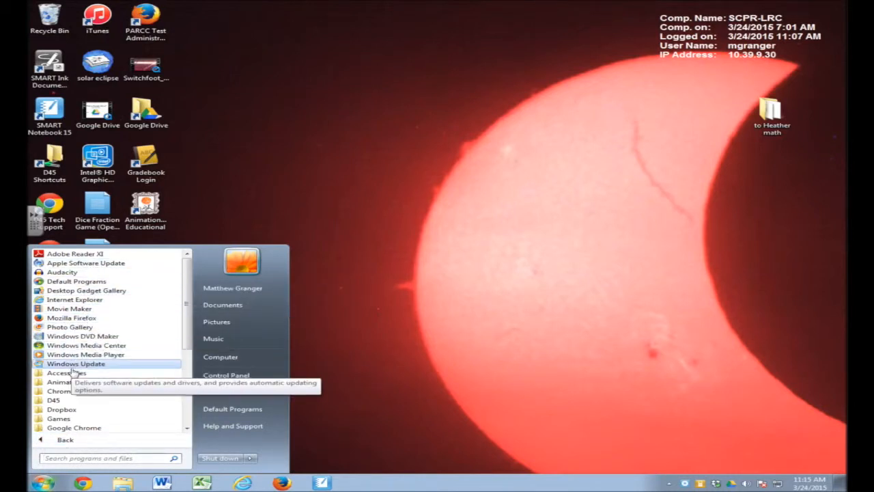
mouse_move(69, 326)
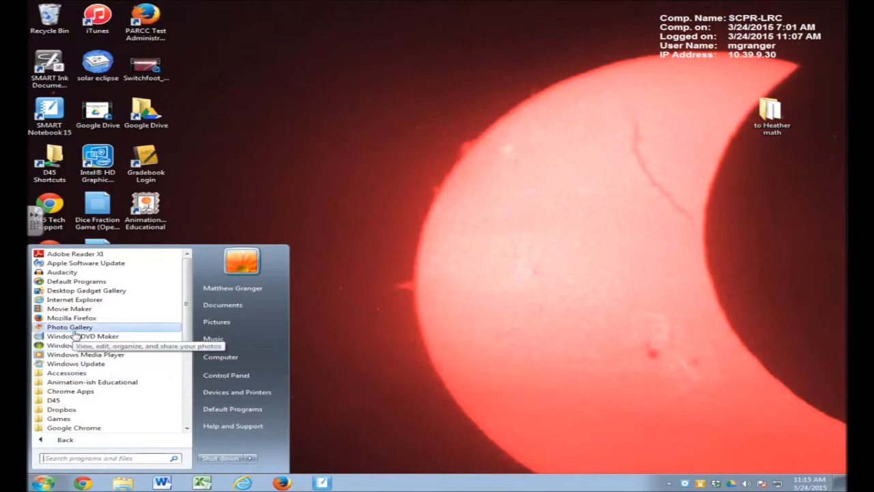
left_click(70, 327)
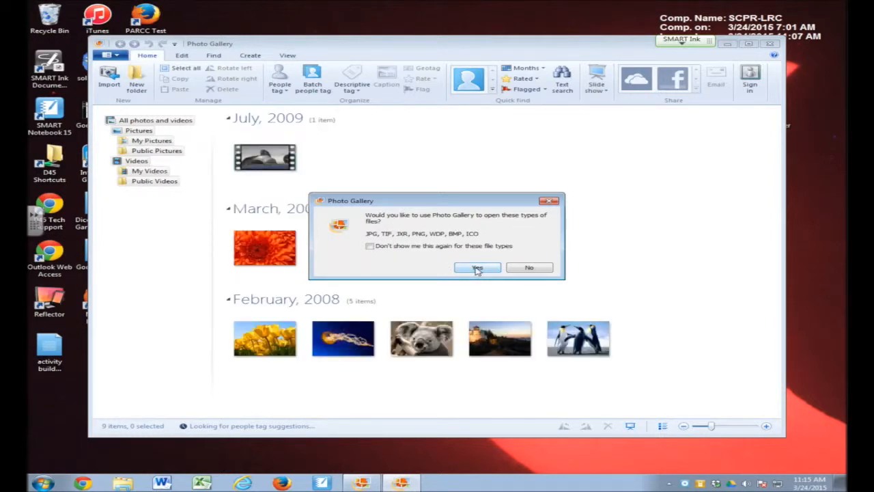
Step: Let Photo Gallery become the default for image file types
left_click(477, 266)
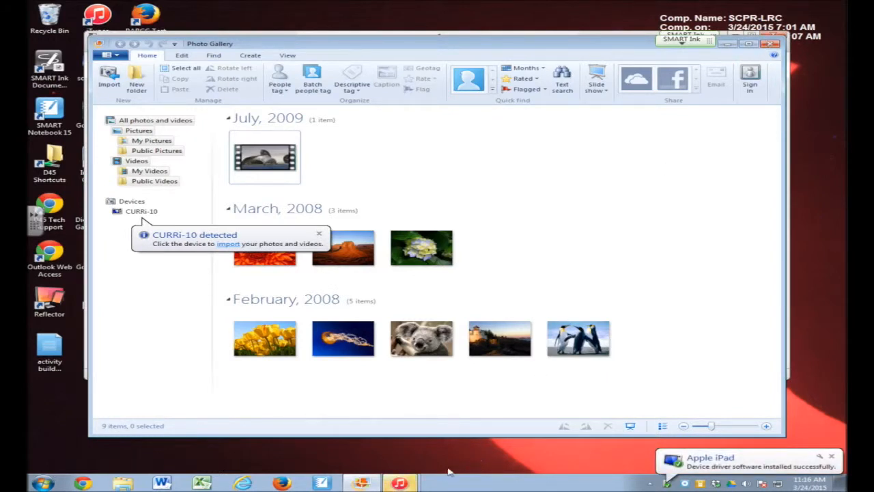
mouse_move(369, 443)
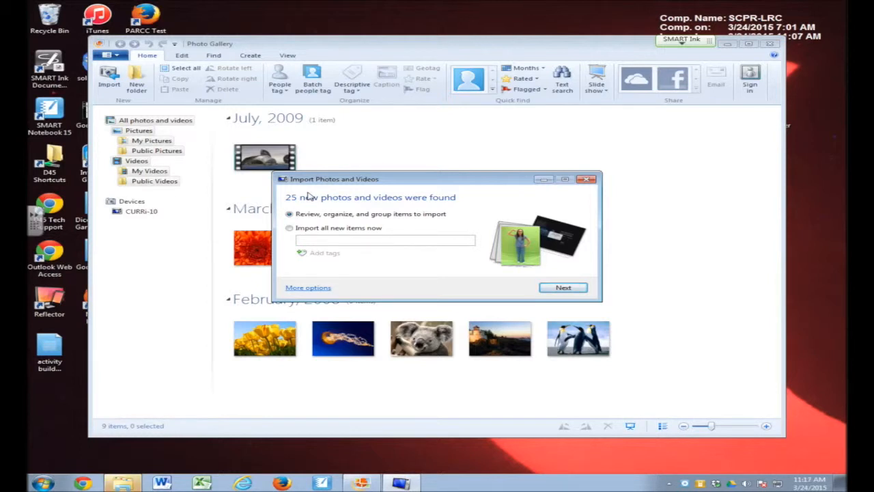
mouse_move(308, 235)
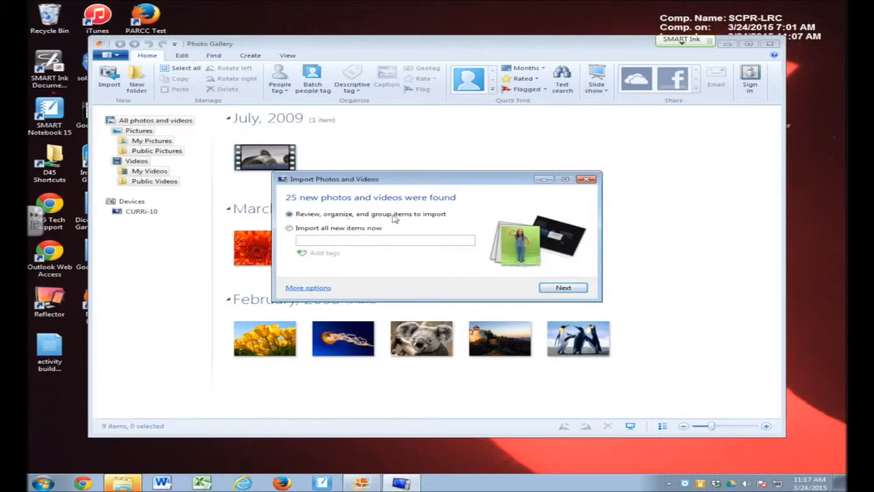
Step: Review the found items in groups and select only the March 24 items
left_click(563, 287)
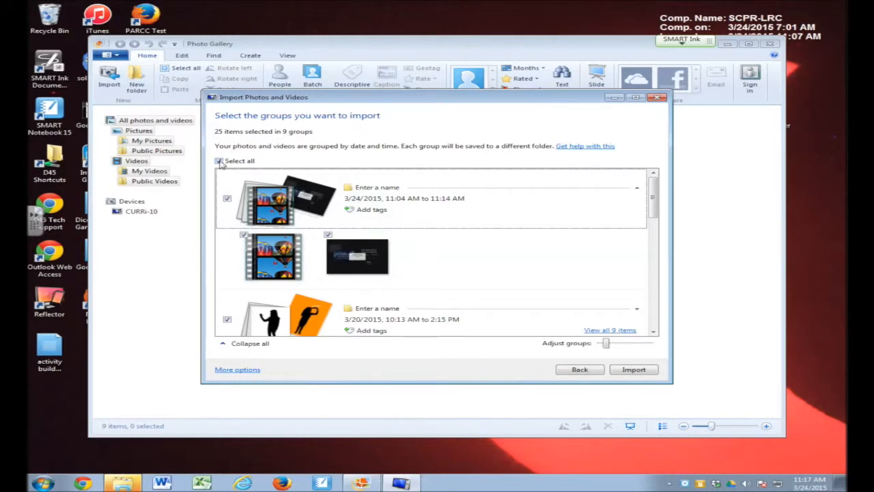
left_click(218, 161)
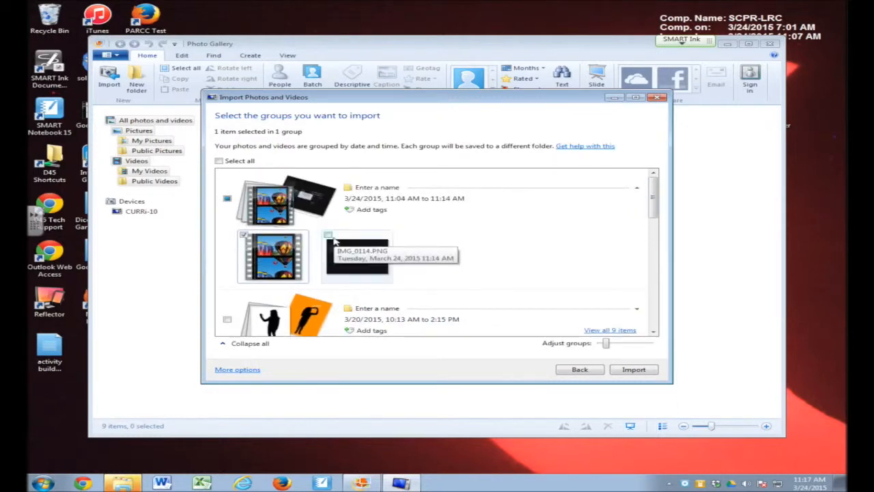
left_click(328, 235)
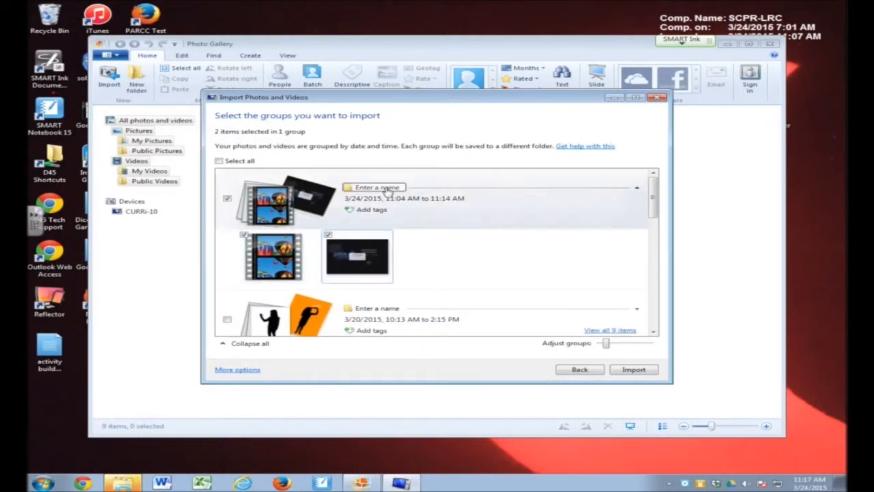
left_click(376, 187)
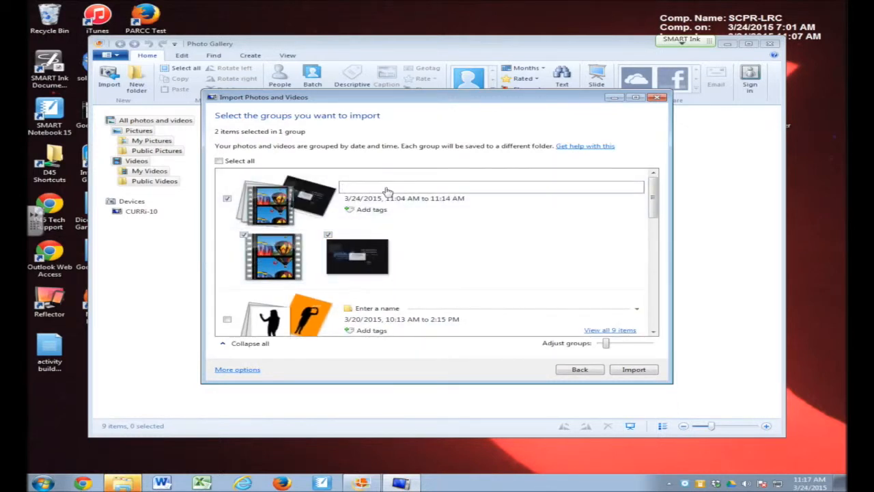
Step: Name the March 24 group's folder 'imovie trailers' and start the import
type("imovie tr")
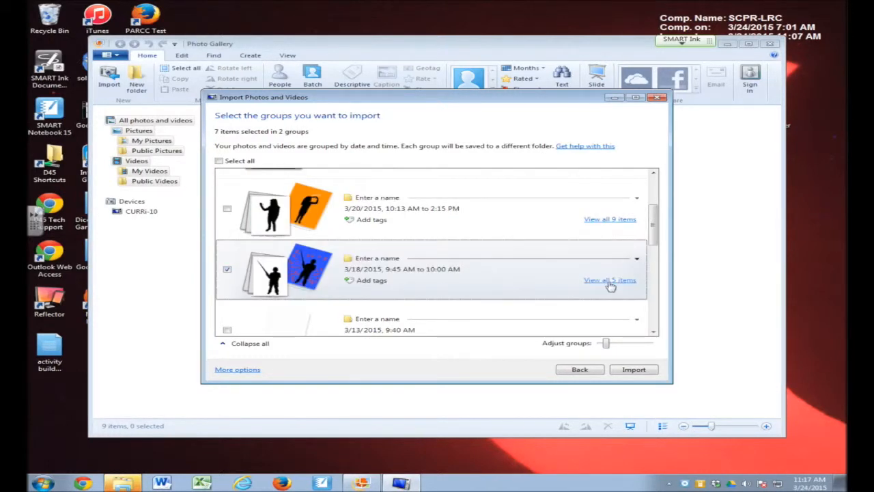
left_click(609, 280)
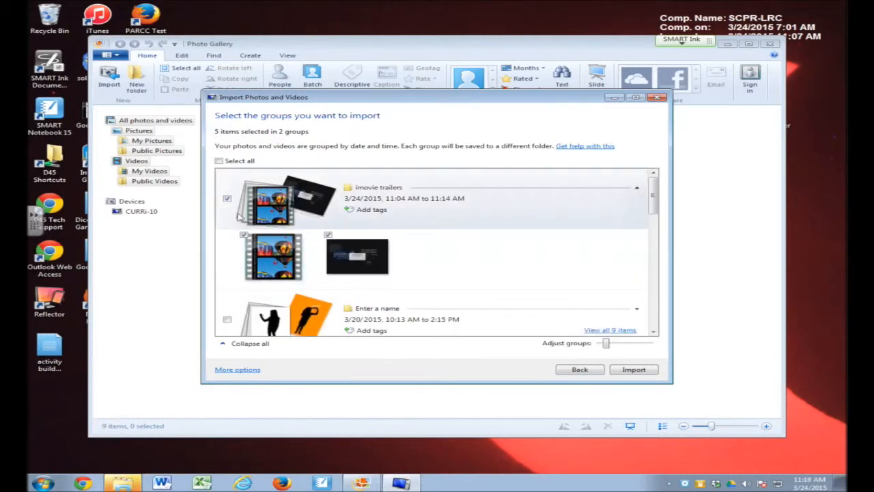
left_click(227, 198)
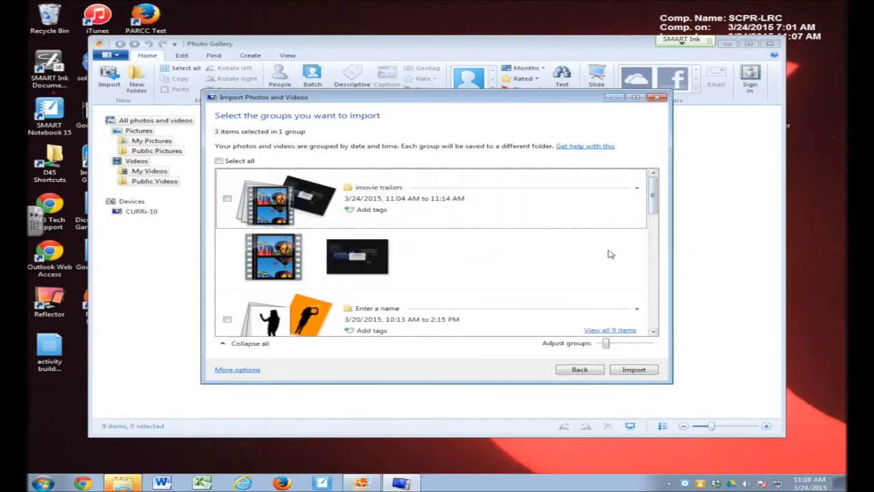
left_click(633, 368)
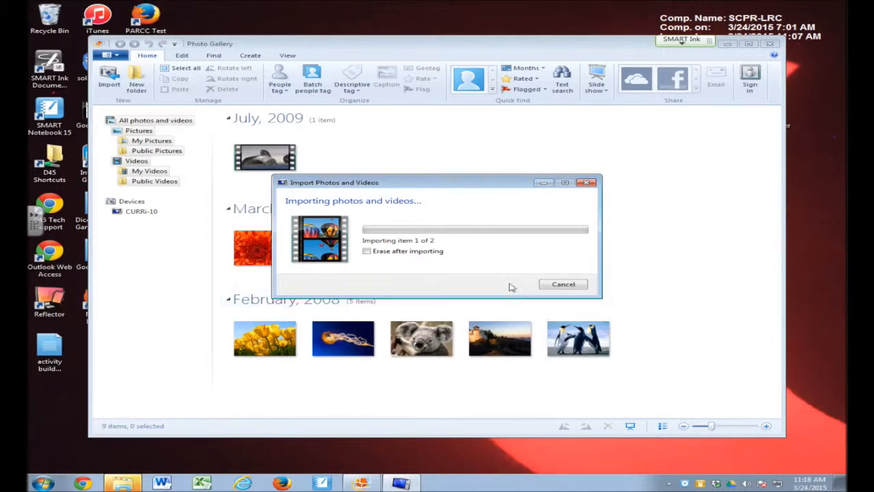
mouse_move(412, 267)
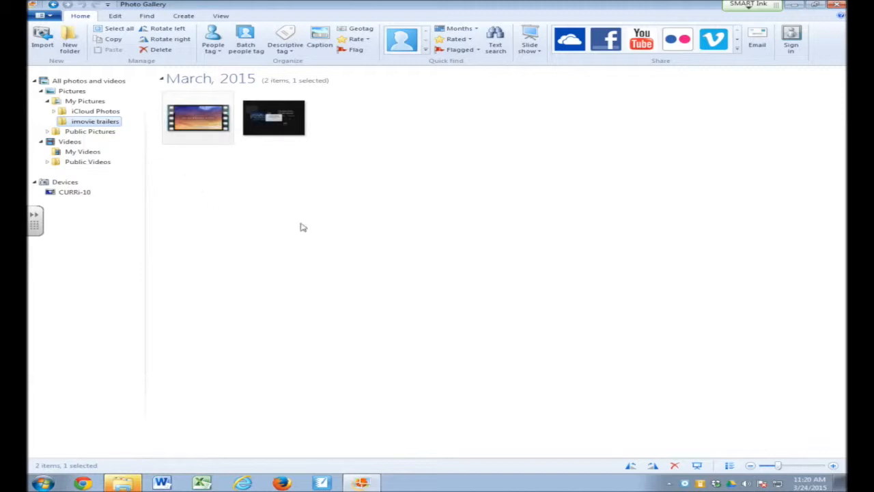
mouse_move(286, 218)
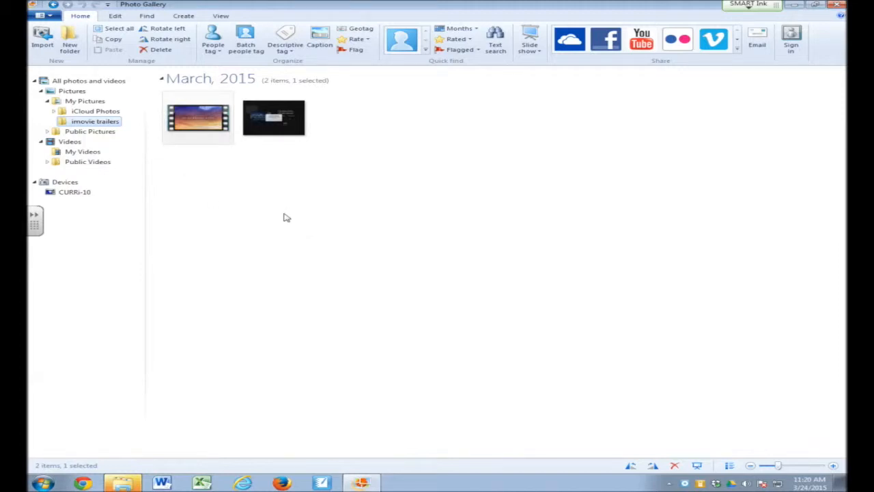
mouse_move(278, 202)
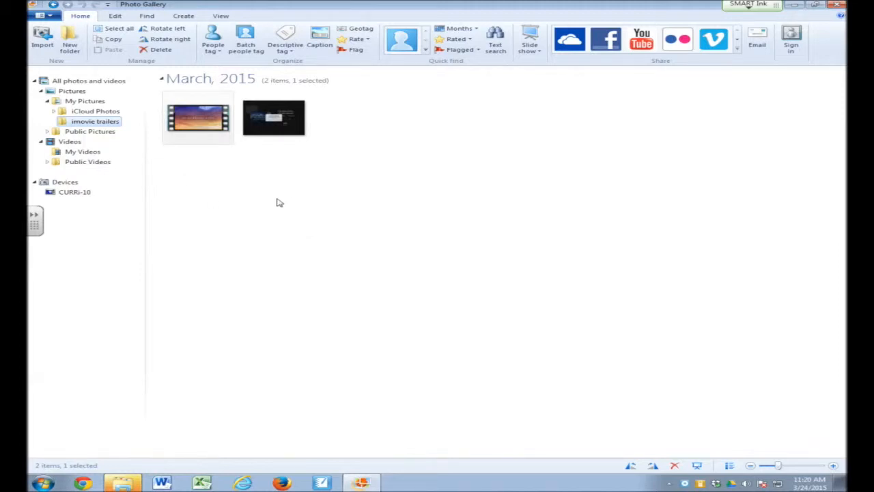